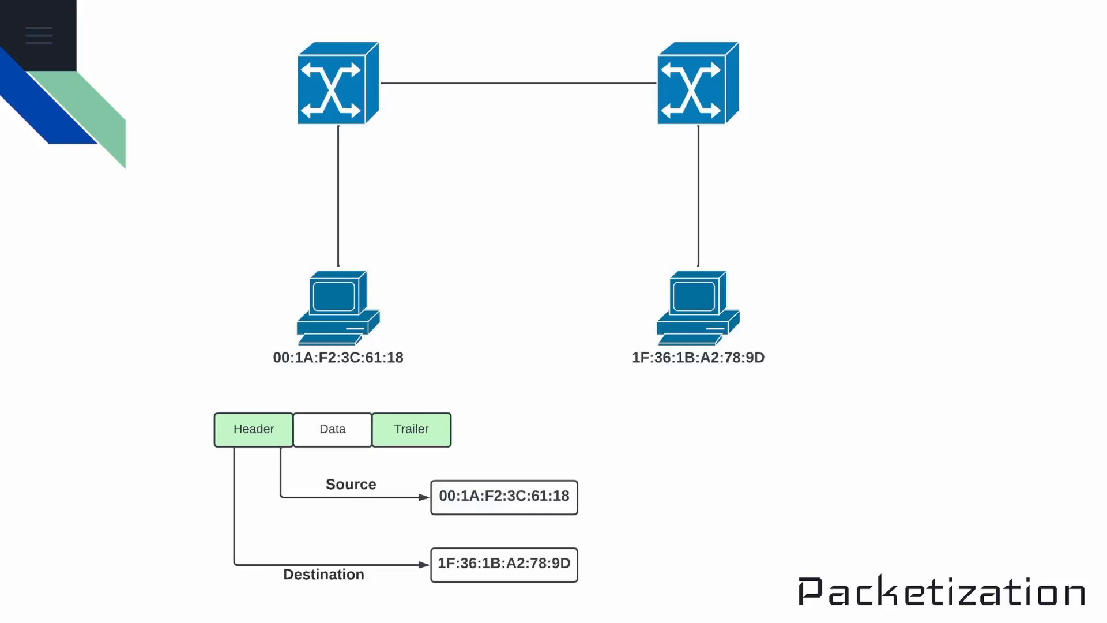
pyautogui.moveTo(256, 285)
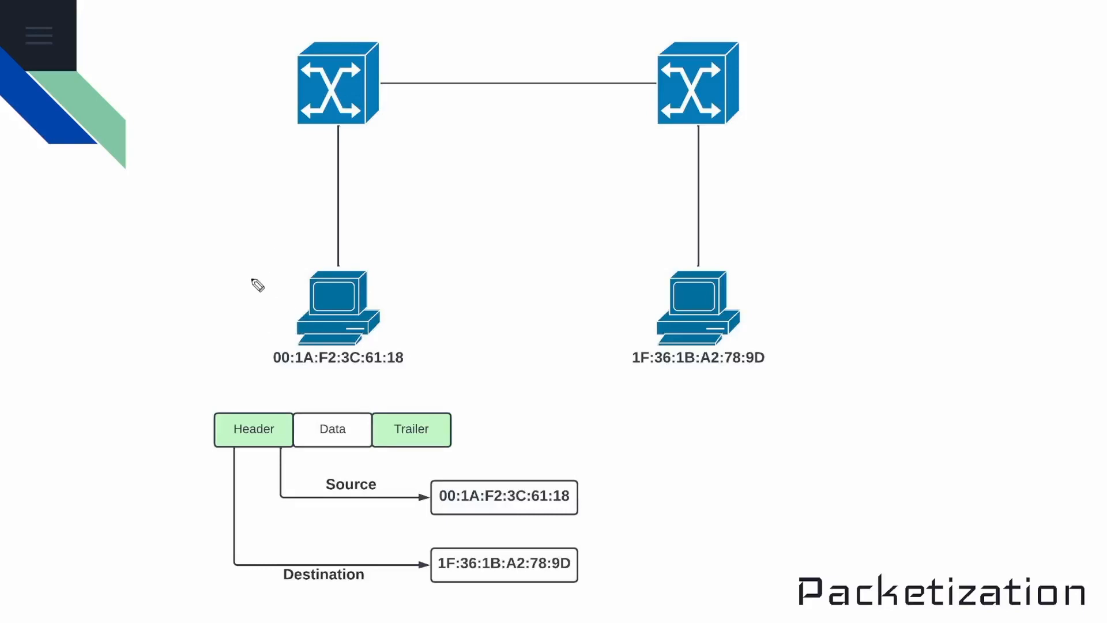
# - Label the devices PC1, PC2, Sw1, Sw2 and draw the arrow from PC1 up to Sw1
pyautogui.moveTo(233, 275); pyautogui.dragTo(283, 262)
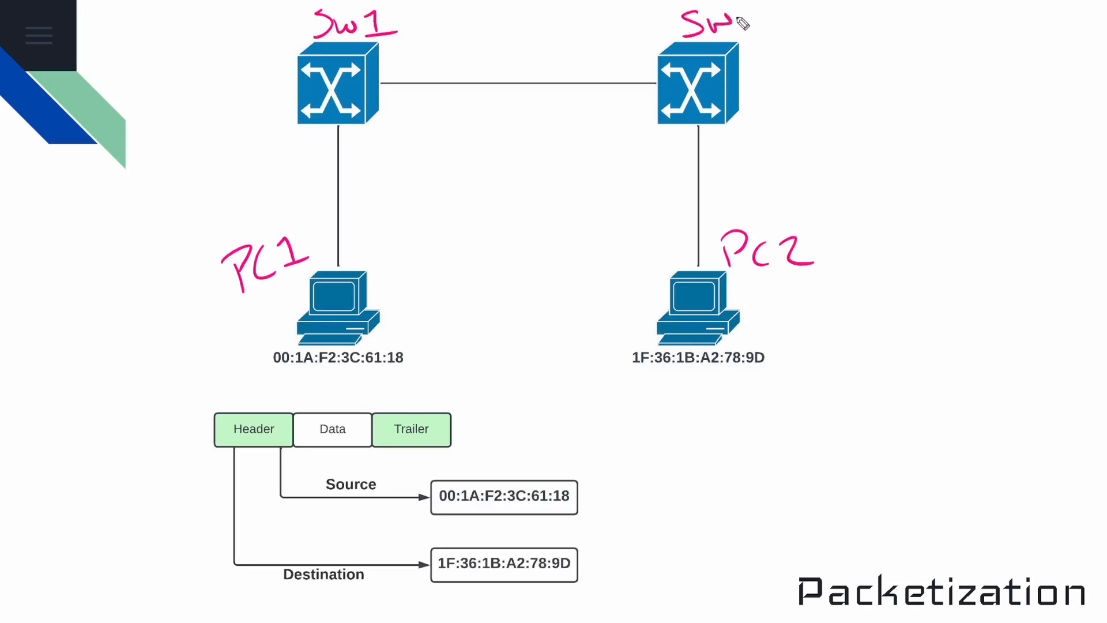
pyautogui.moveTo(735, 28); pyautogui.dragTo(769, 42)
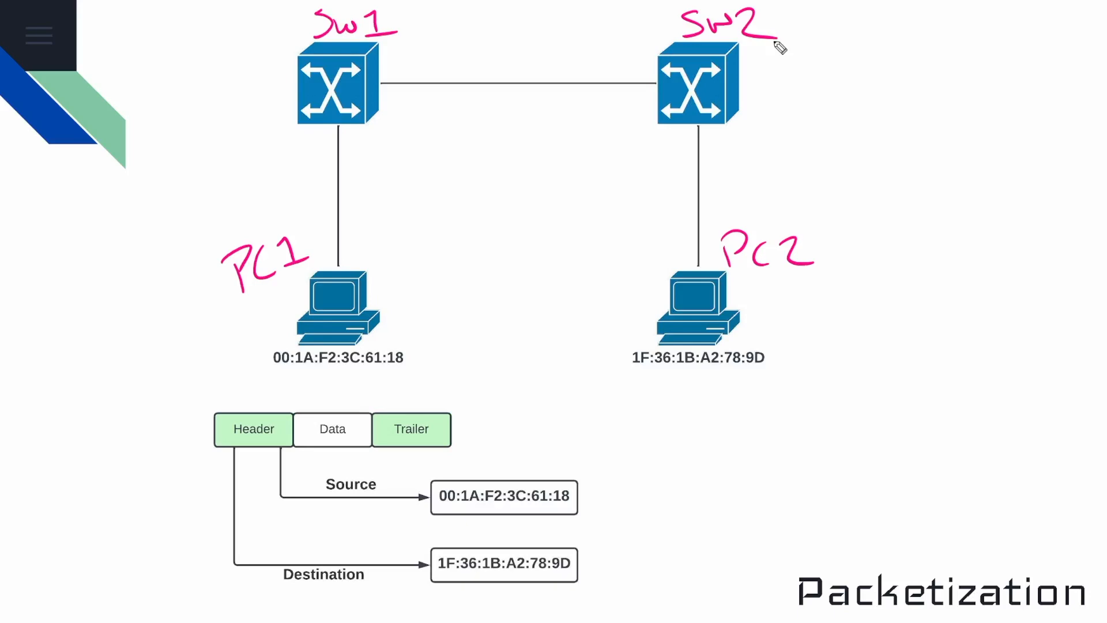
pyautogui.moveTo(363, 266)
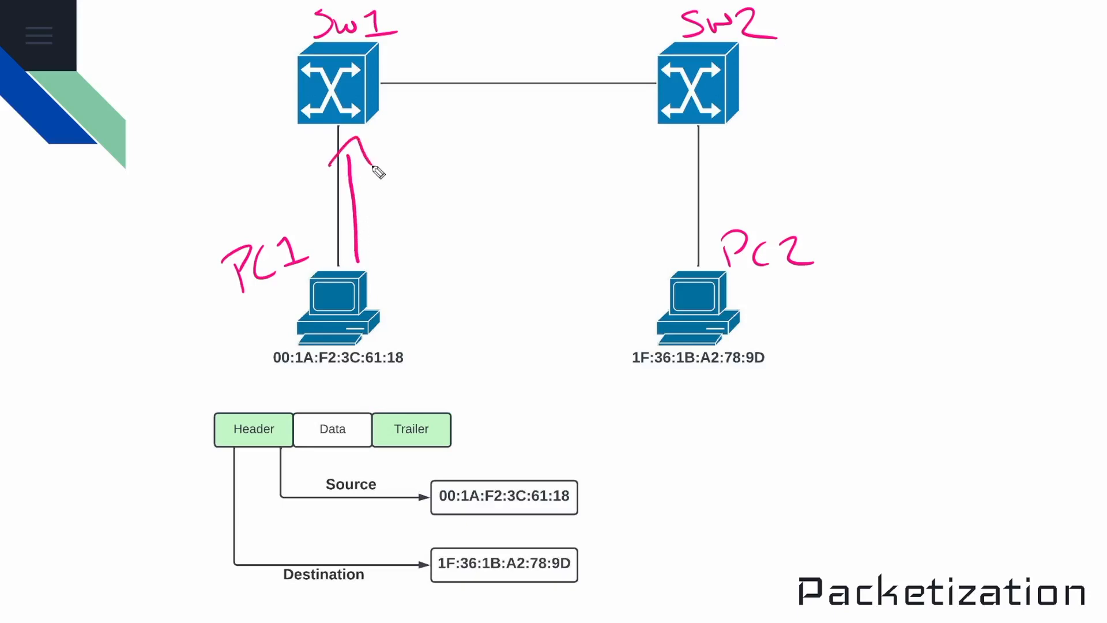
# - Draw an arrow along the link from Sw1 across to Sw2
pyautogui.moveTo(385, 65); pyautogui.dragTo(596, 51)
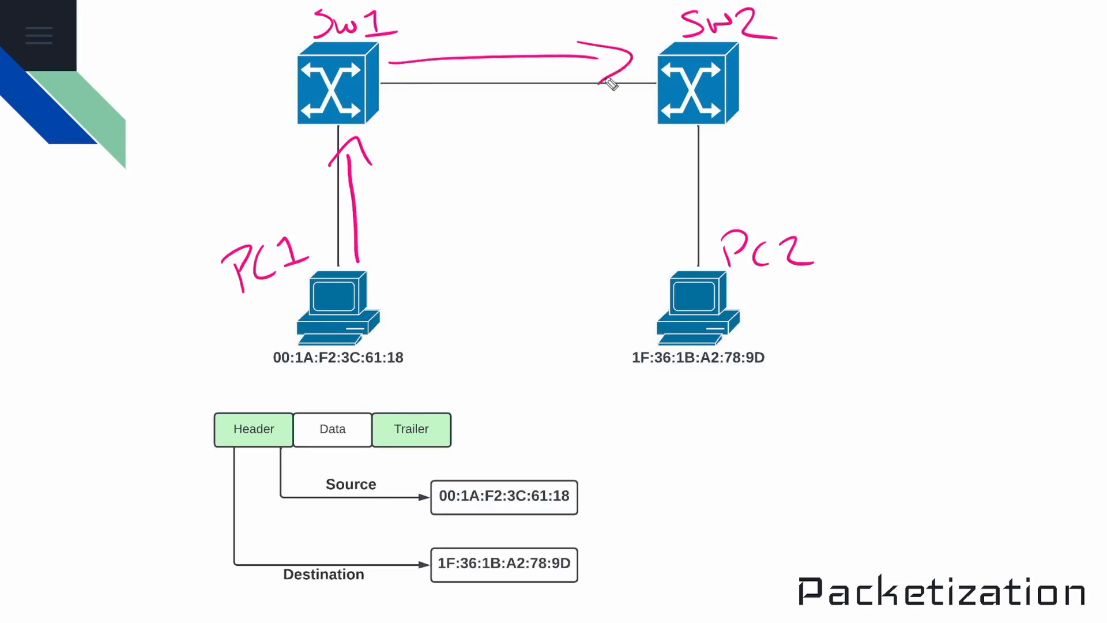
# - Clear the ink and move on to the MAC address OUI/Vendor Assigned hex-binary table slide
pyautogui.moveTo(679, 137); pyautogui.dragTo(684, 239)
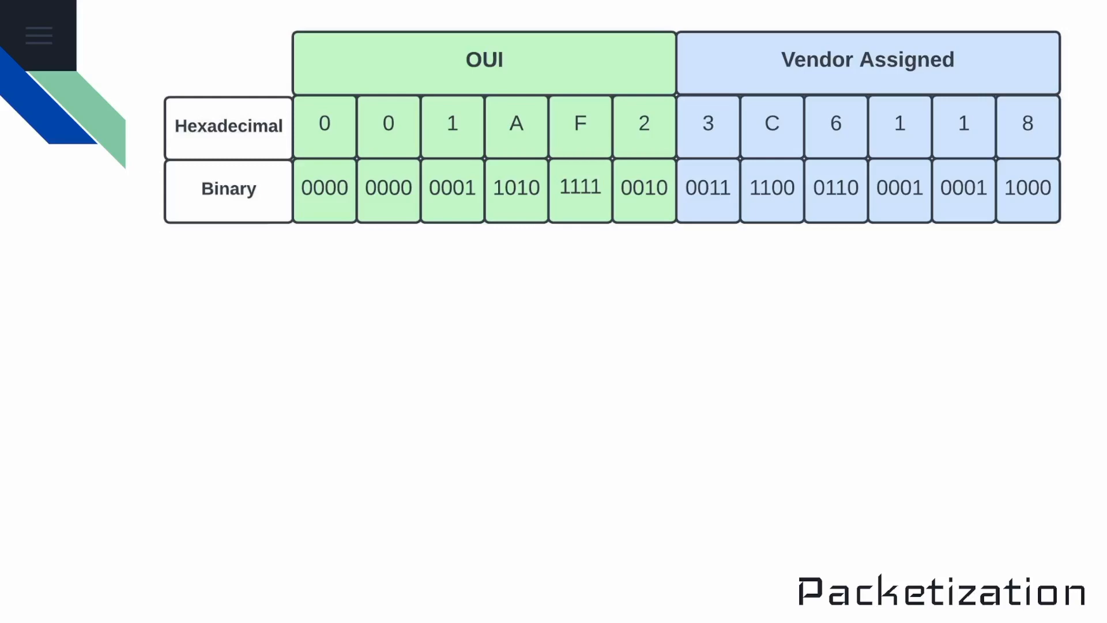
# - Draw three place-value blanks labelled 100s, 10s and 1s below the table
pyautogui.moveTo(69, 407); pyautogui.dragTo(154, 407)
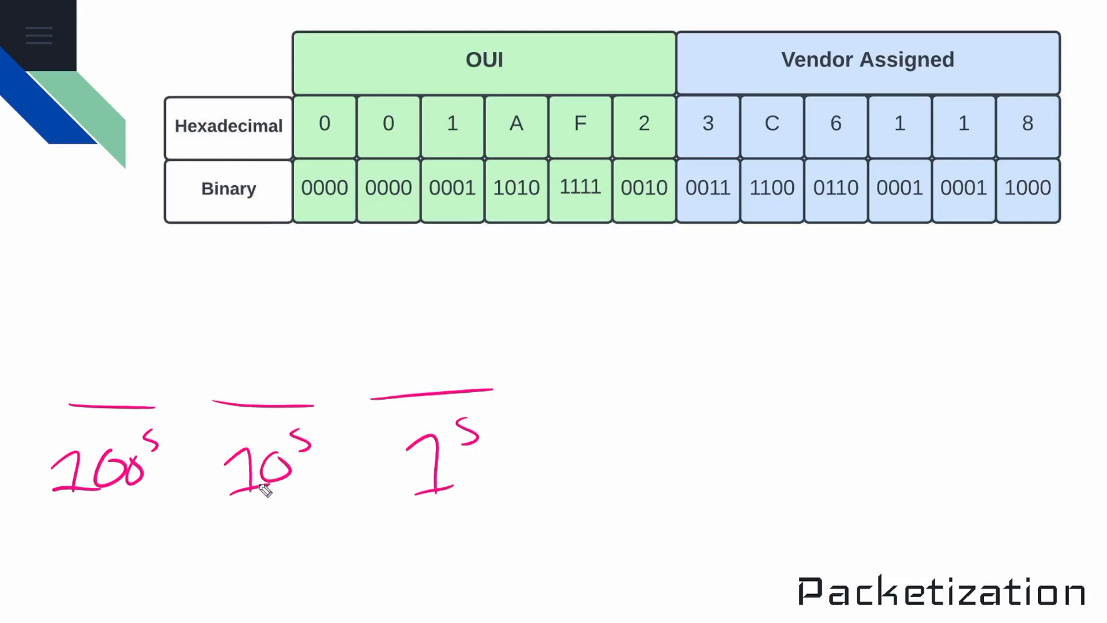
pyautogui.moveTo(21, 563)
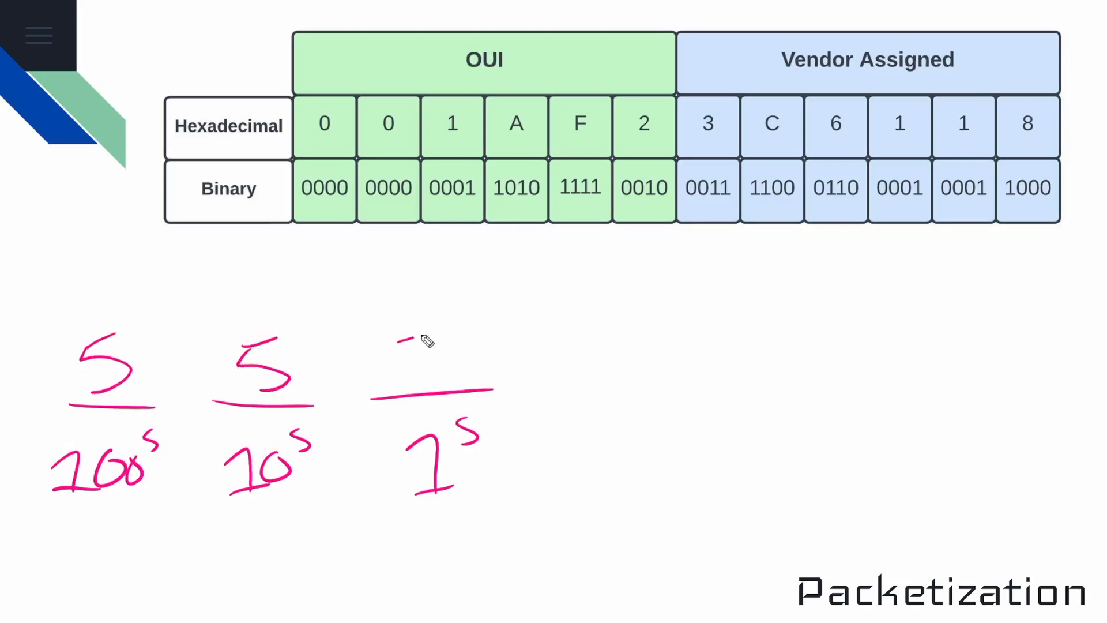
# - Write 5 above the 1s place and the values 500 and 50 below, then erase the ink
pyautogui.moveTo(430, 332); pyautogui.dragTo(395, 385)
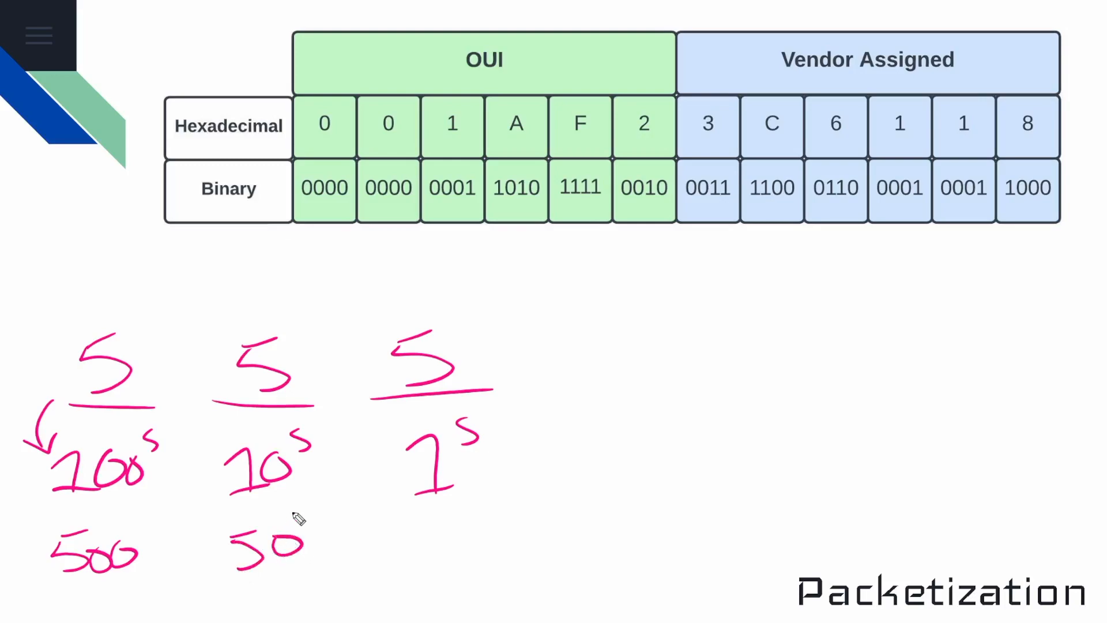
pyautogui.moveTo(424, 526); pyautogui.dragTo(445, 558)
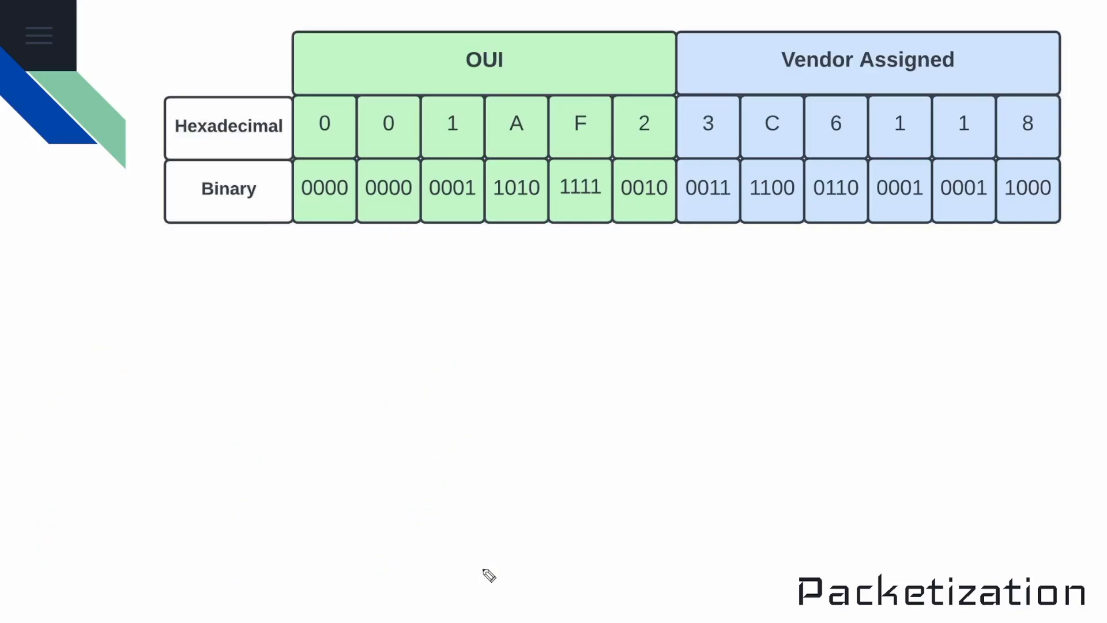
pyautogui.moveTo(392, 443)
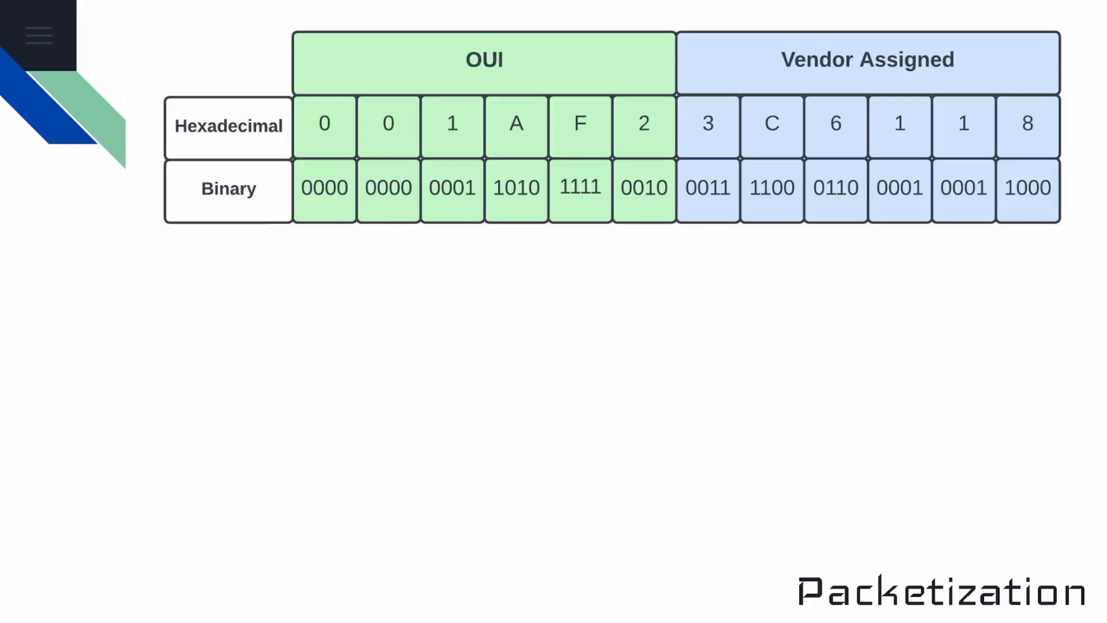
pyautogui.moveTo(118, 316)
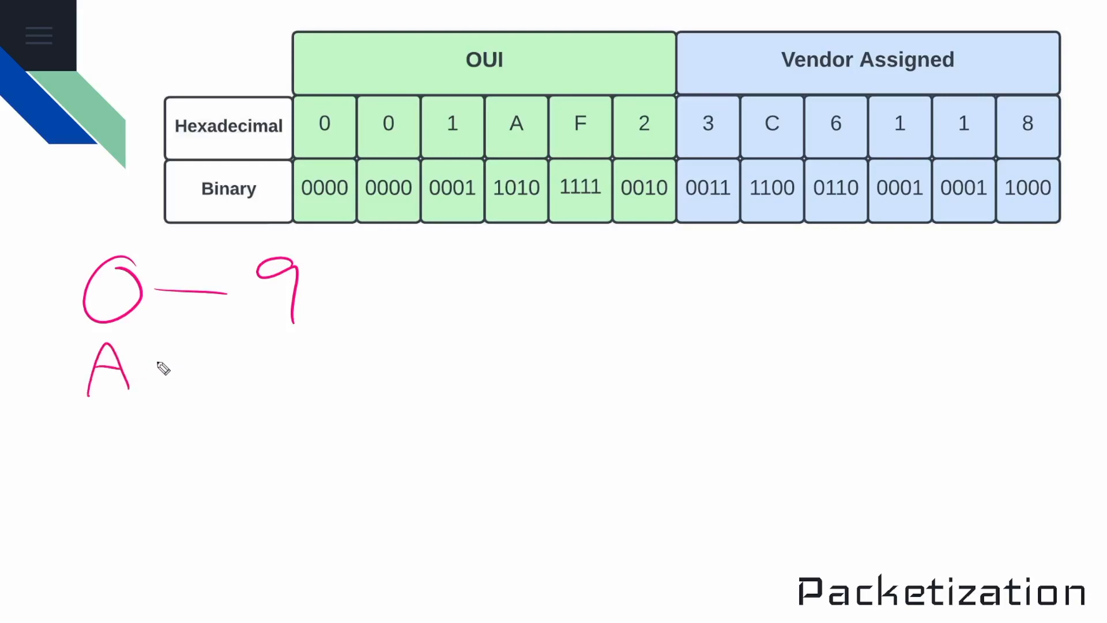
# - Write the hexadecimal digit ranges 0–9, A–F and 10–15 below the table
pyautogui.moveTo(163, 363); pyautogui.dragTo(282, 353)
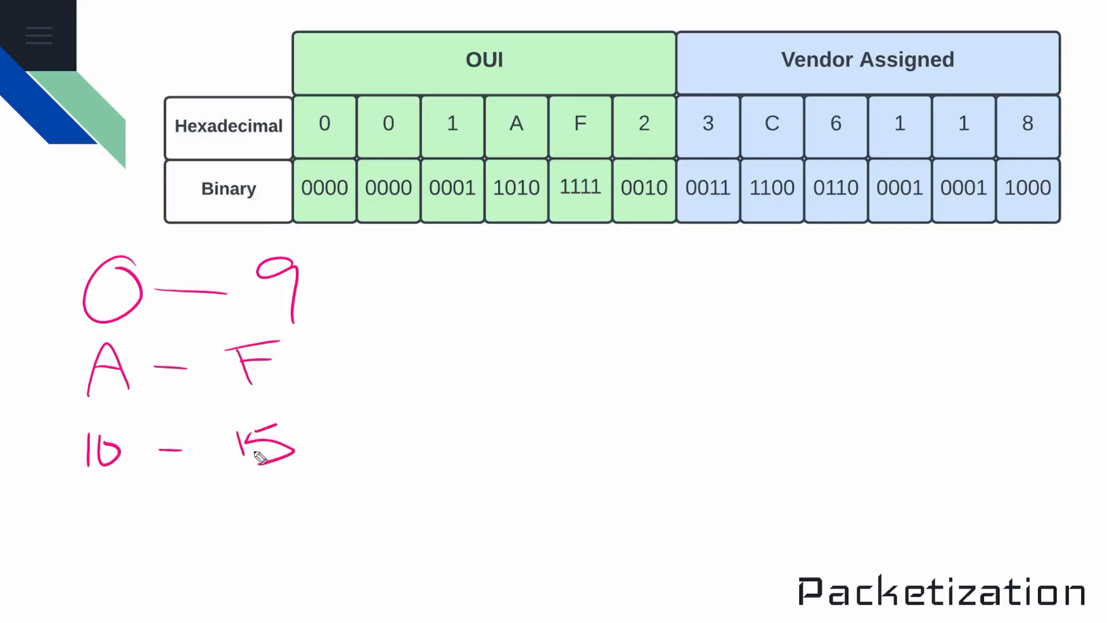
pyautogui.moveTo(526, 367)
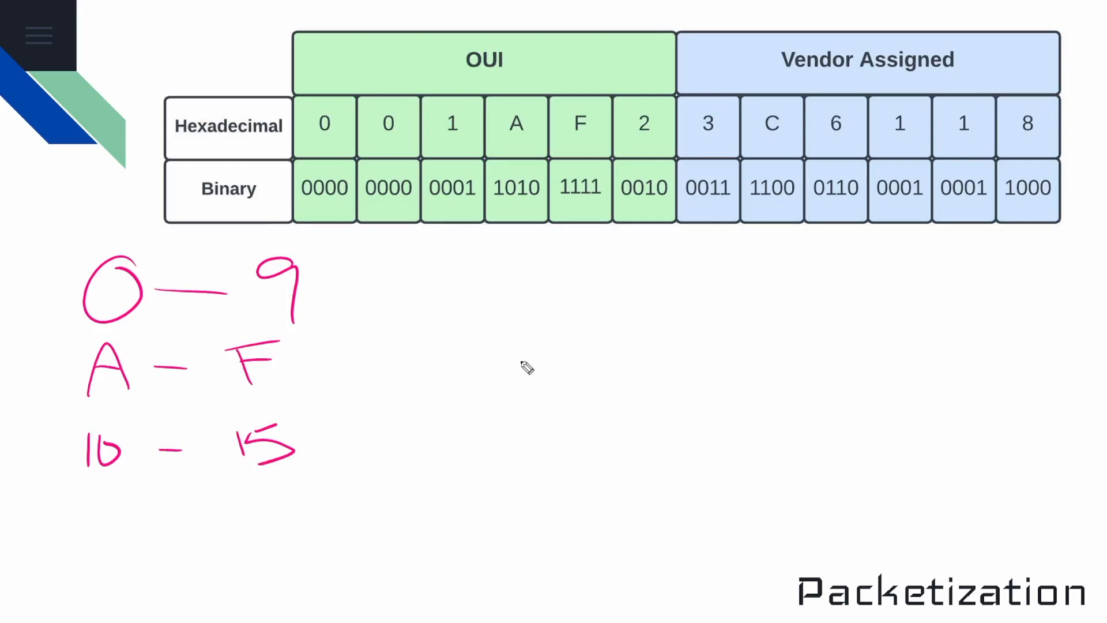
pyautogui.moveTo(511, 389)
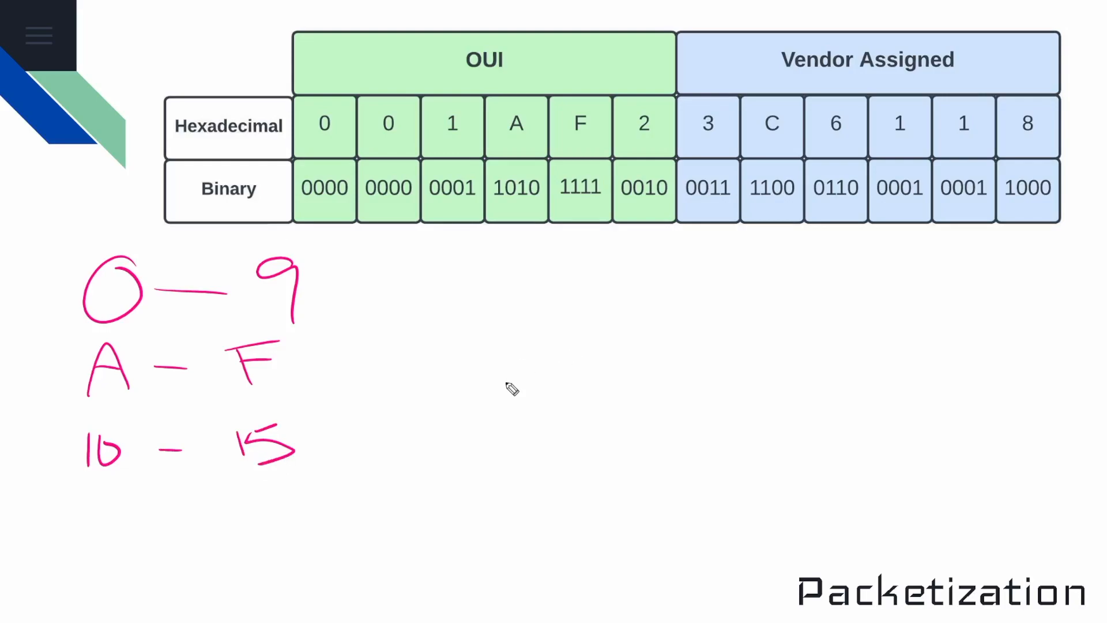
pyautogui.moveTo(493, 395)
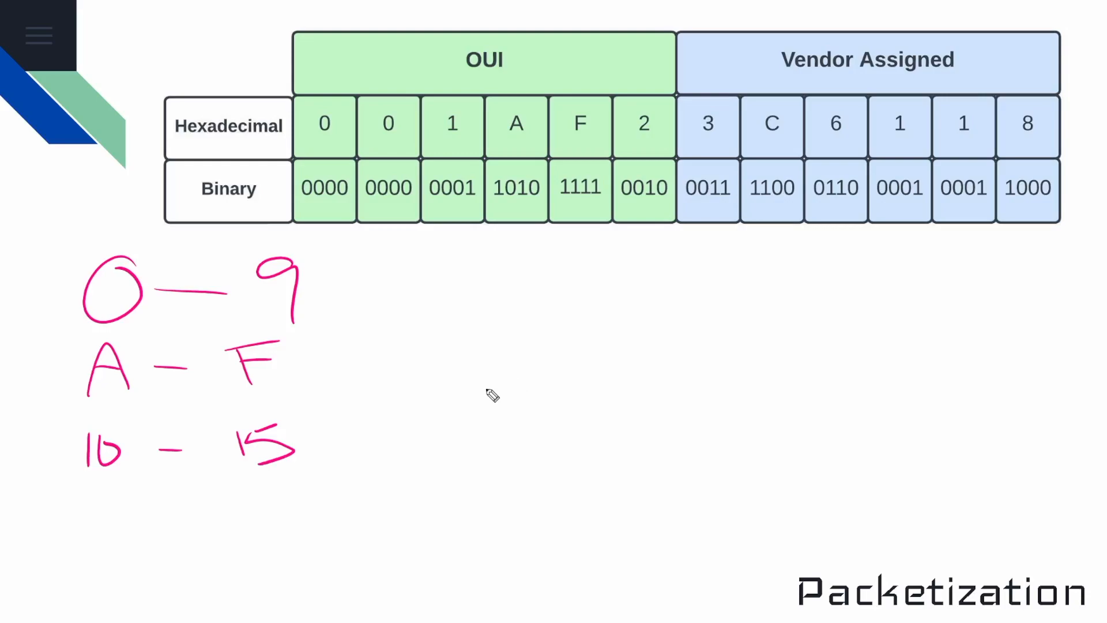
# - Draw three hexadecimal place-value blanks labelled 256s, 16s and 1s
pyautogui.moveTo(486, 388); pyautogui.dragTo(794, 366)
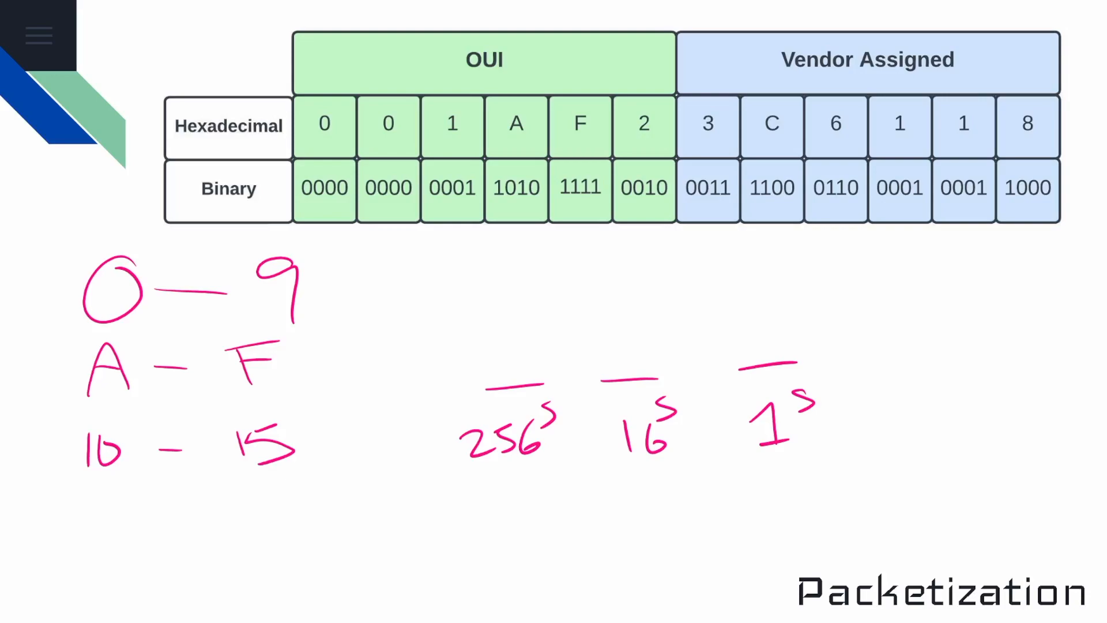
pyautogui.moveTo(817, 284)
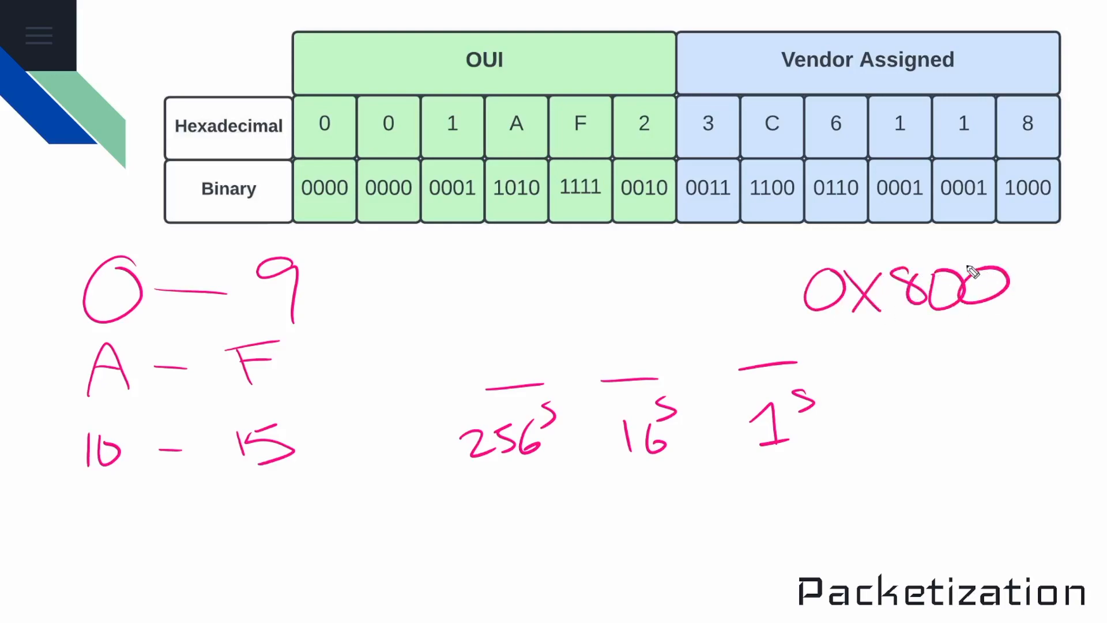
pyautogui.moveTo(512, 346)
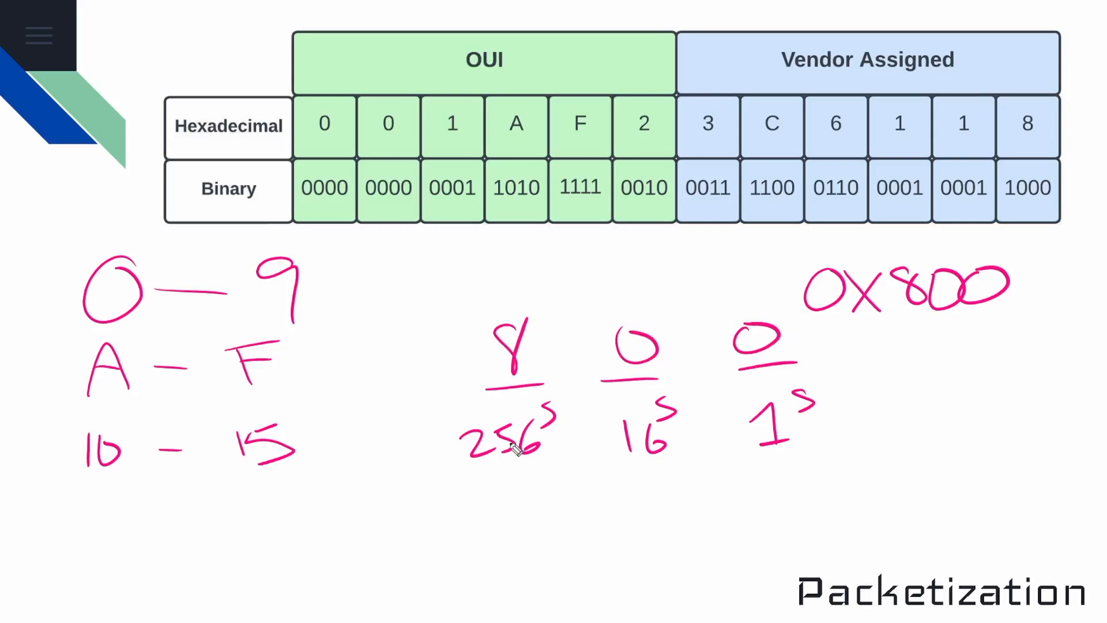
# - Work out 0X800 as 8, 0, 0 over 256s, 16s, 1s giving 2048, 0, 0
pyautogui.moveTo(459, 487); pyautogui.dragTo(479, 522)
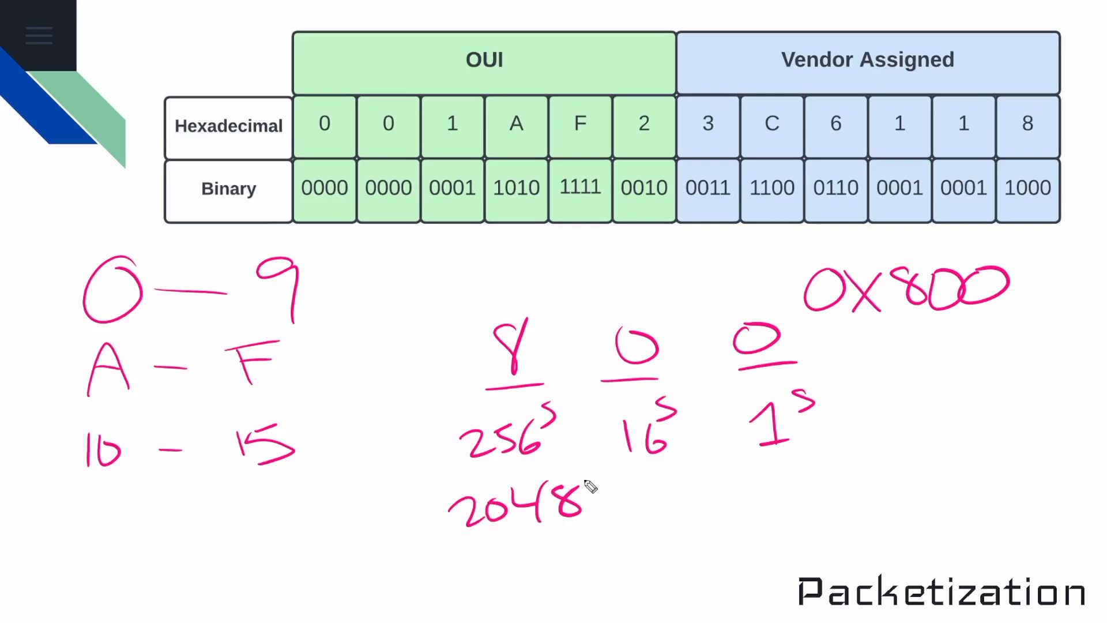
pyautogui.moveTo(671, 501); pyautogui.dragTo(769, 495)
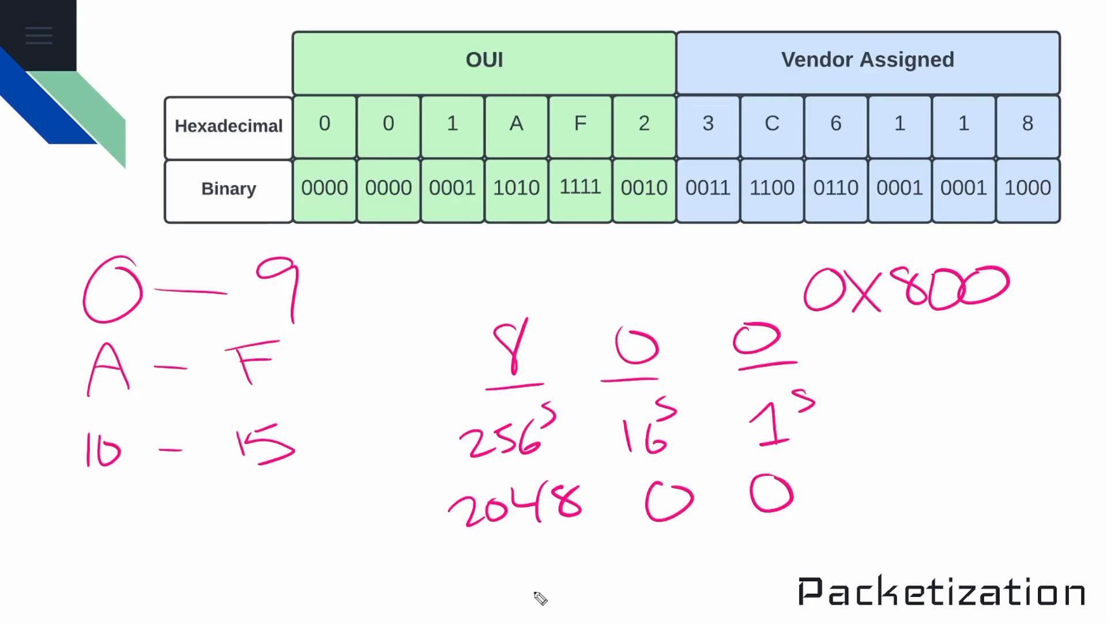
pyautogui.moveTo(406, 312); pyautogui.dragTo(458, 342)
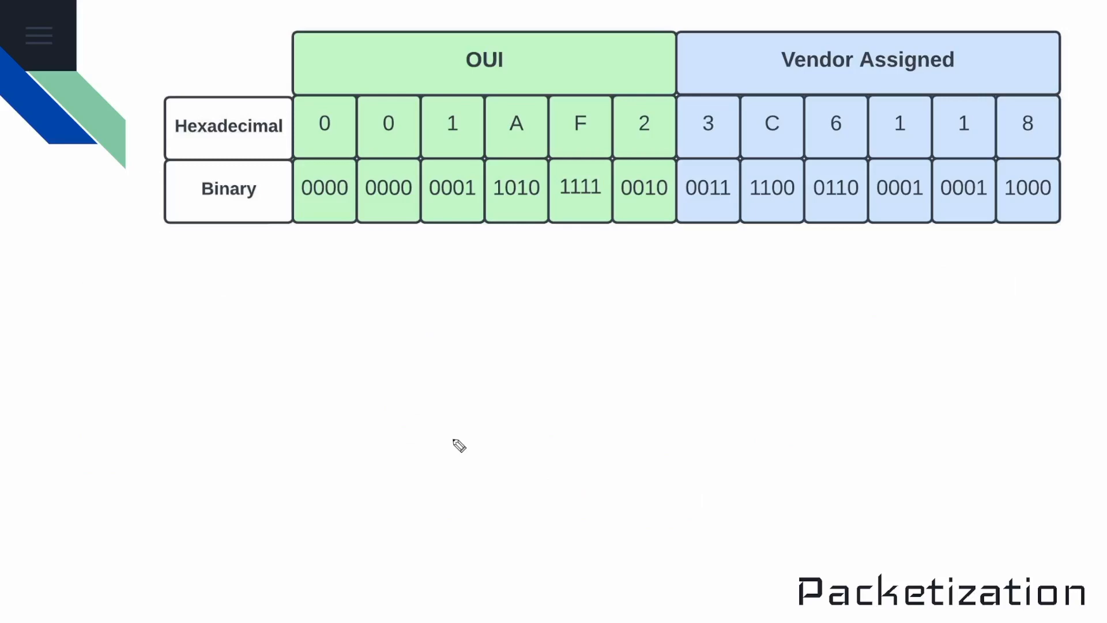
pyautogui.moveTo(233, 243)
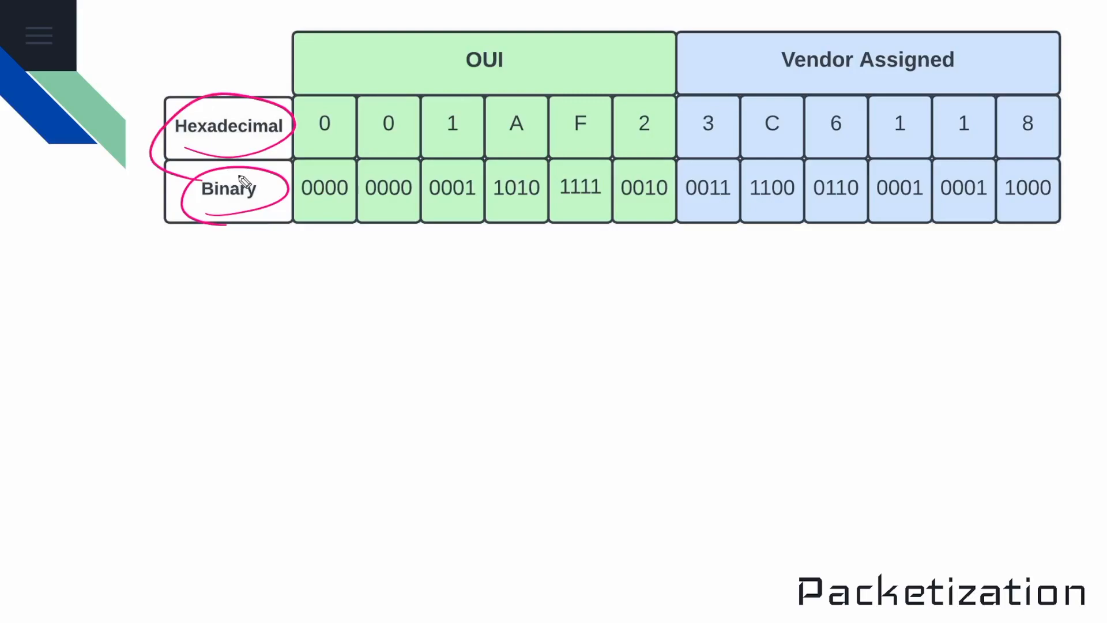
pyautogui.moveTo(558, 362)
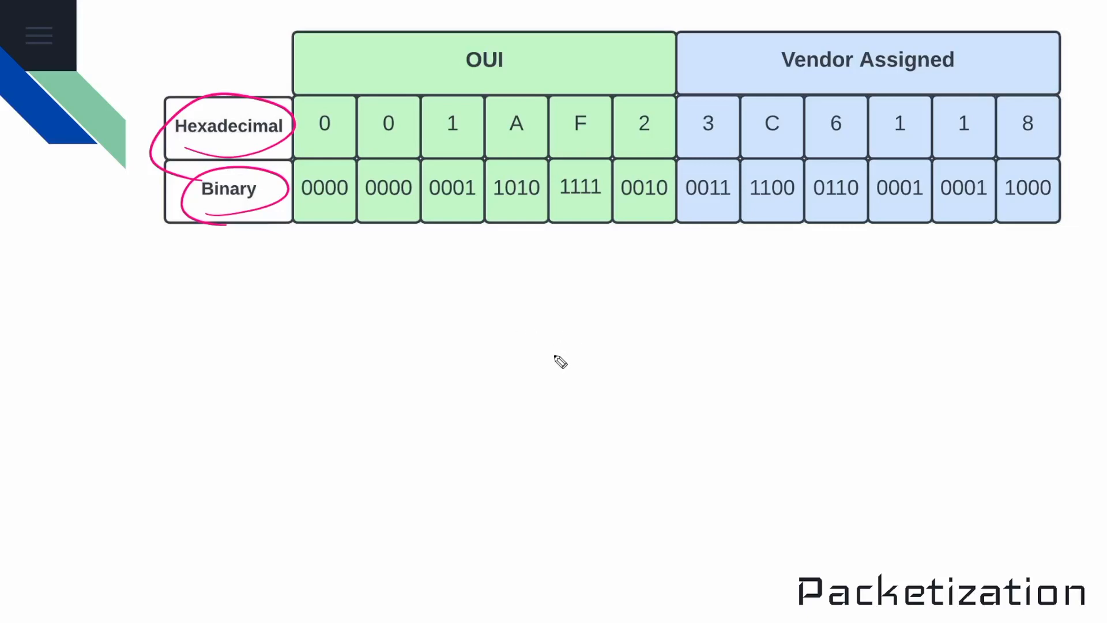
# - Circle the Hexadecimal and Binary labels and draw blanks labelled 8s, 4s, 2s, 1s
pyautogui.moveTo(456, 370); pyautogui.dragTo(603, 361)
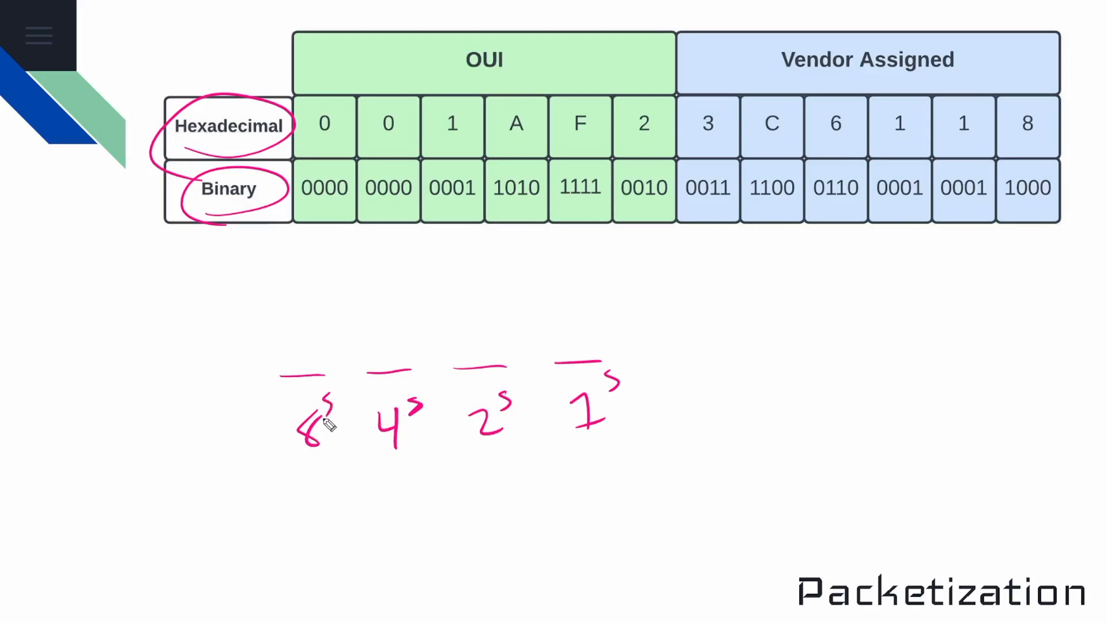
pyautogui.moveTo(516, 197)
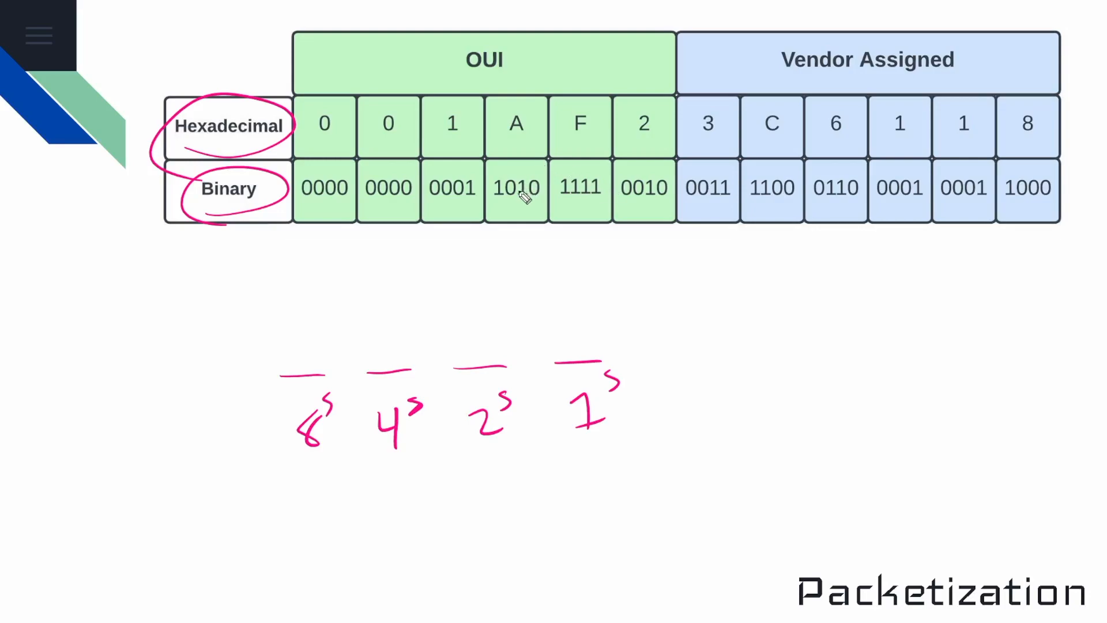
# - Circle the A column's 1010, write 1 0 1 0 over the places and sum 8 + 2 = 10
pyautogui.moveTo(516, 123); pyautogui.dragTo(538, 244)
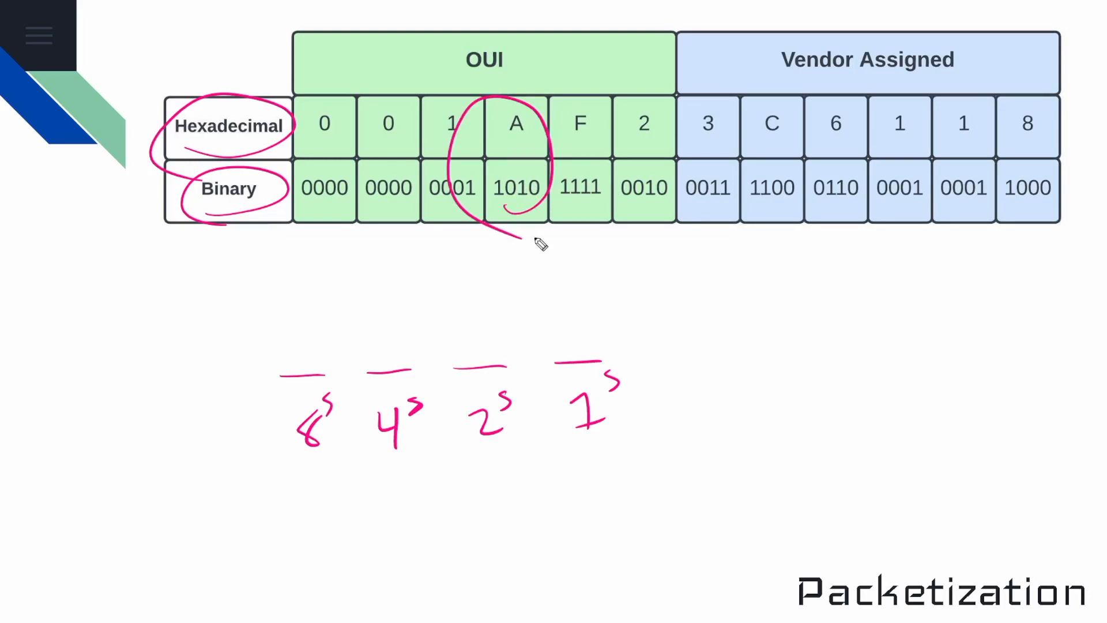
pyautogui.moveTo(310, 332); pyautogui.dragTo(297, 366)
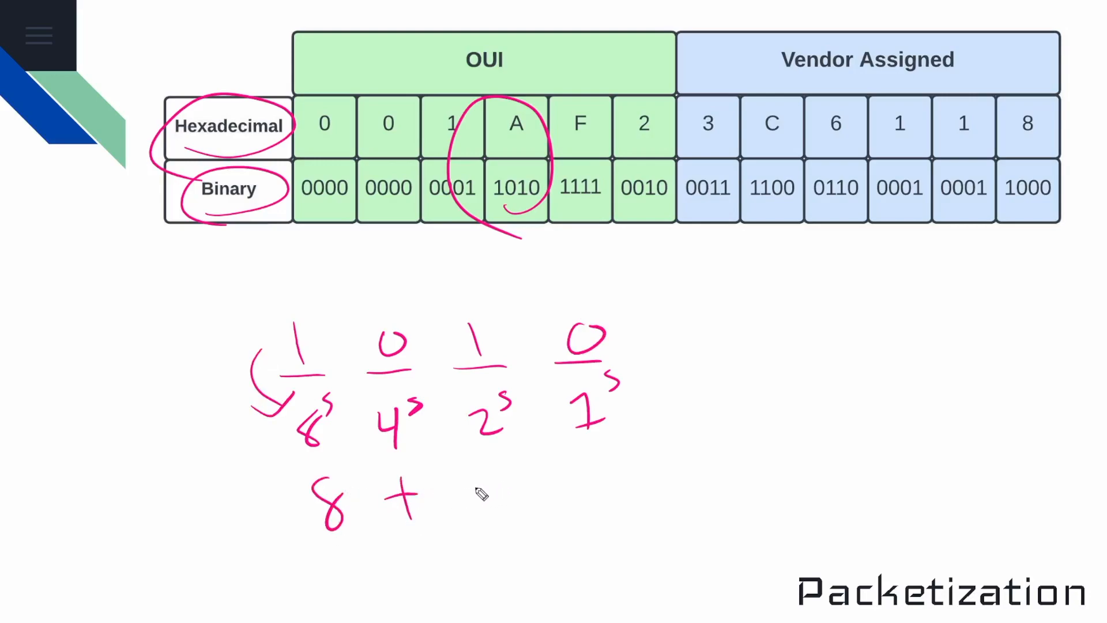
pyautogui.moveTo(494, 509); pyautogui.dragTo(607, 495)
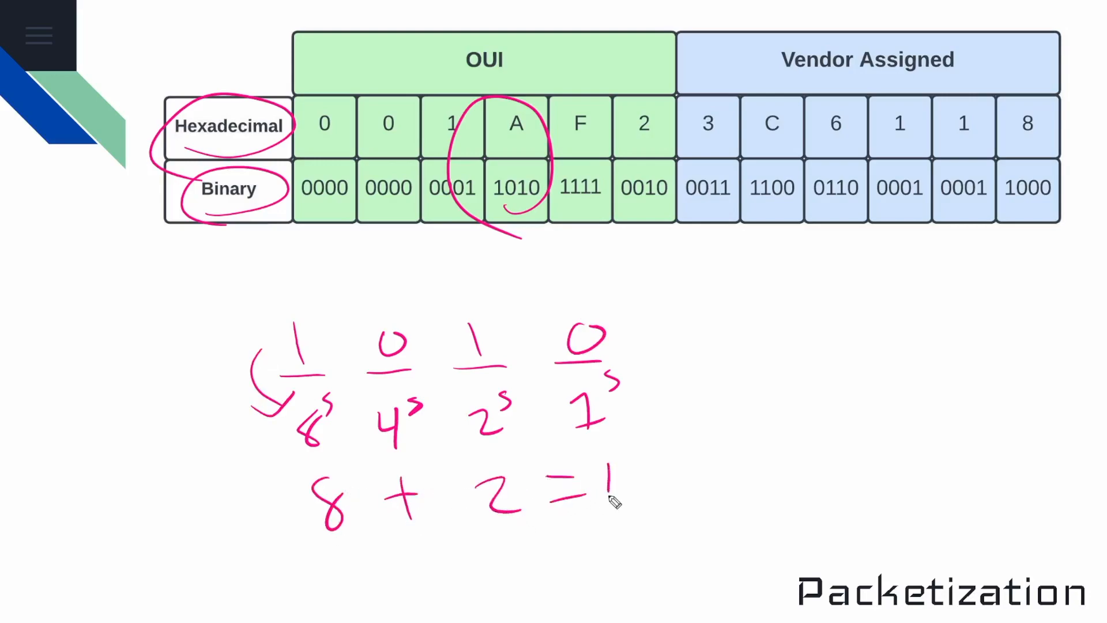
pyautogui.moveTo(608, 495); pyautogui.dragTo(632, 480)
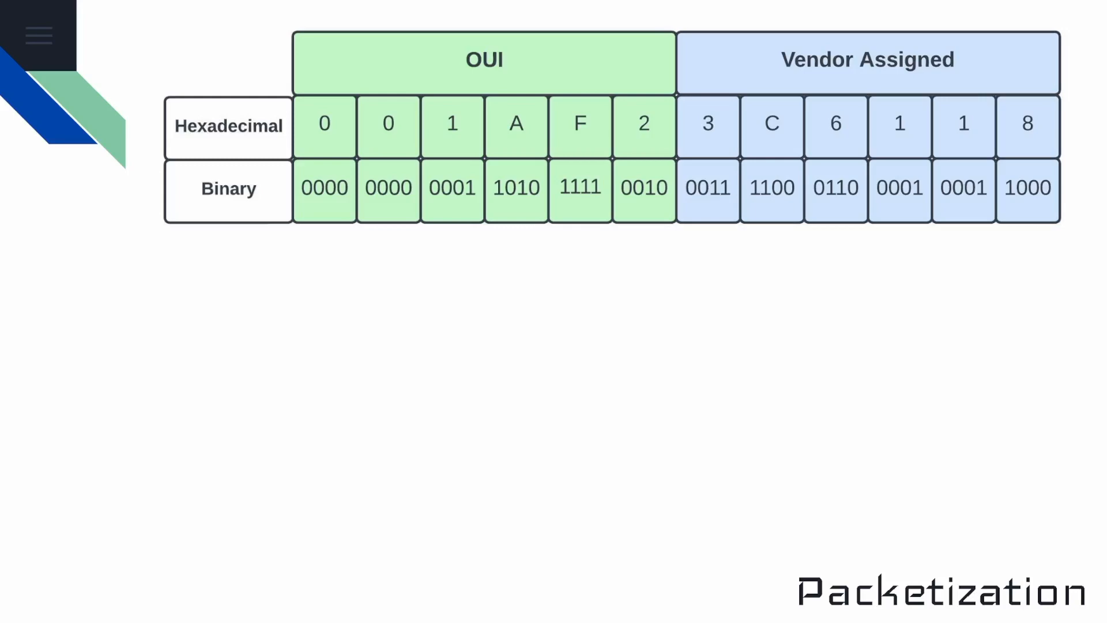
# - Circle 0000 0000, box its last bit and note 0 – Individual, 1 – Group via an arrow
pyautogui.moveTo(296, 209); pyautogui.dragTo(435, 199)
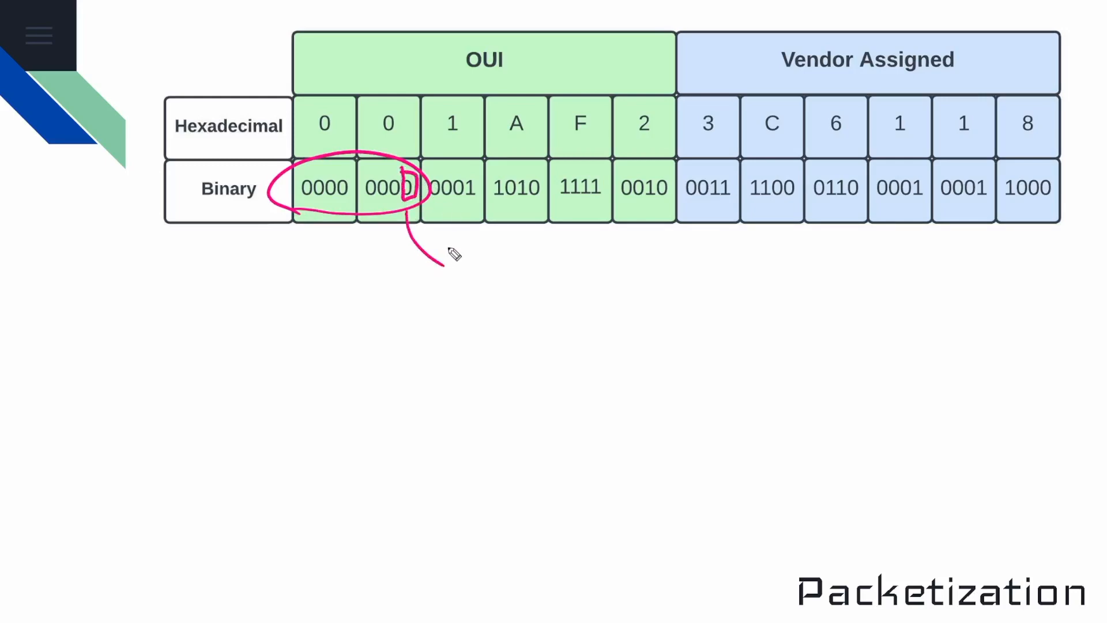
pyautogui.moveTo(423, 254); pyautogui.dragTo(459, 293)
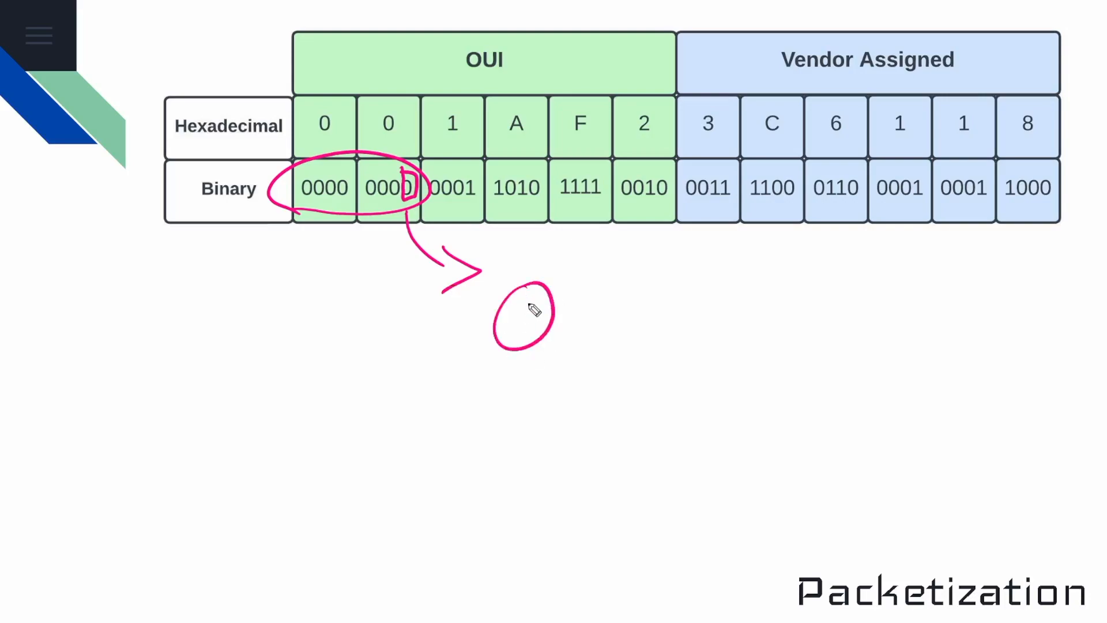
pyautogui.moveTo(558, 316); pyautogui.dragTo(615, 316)
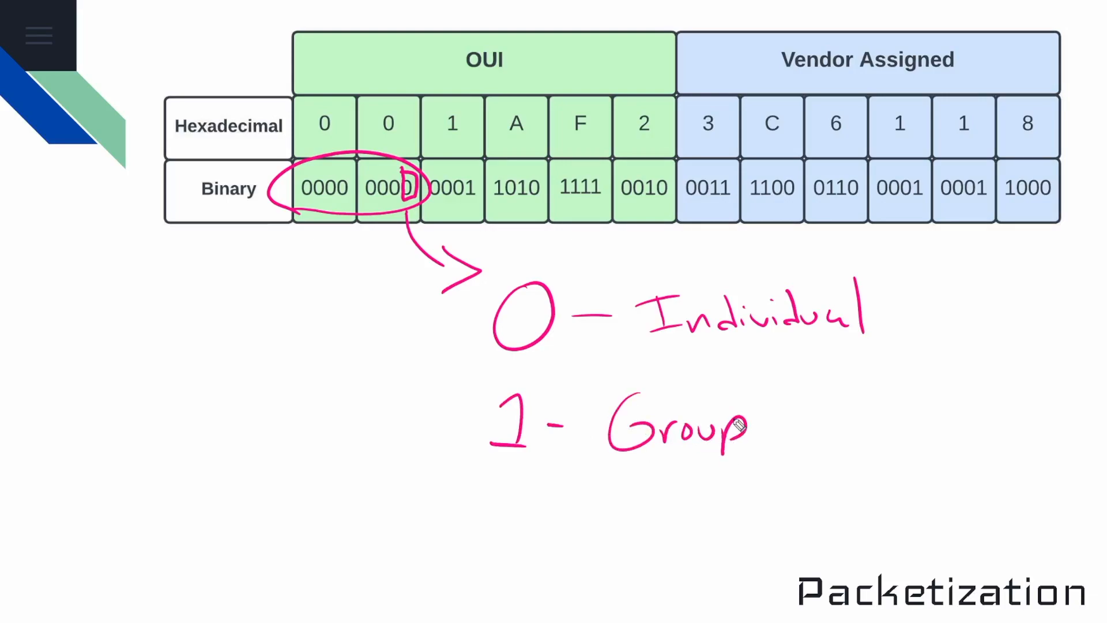
pyautogui.moveTo(422, 499)
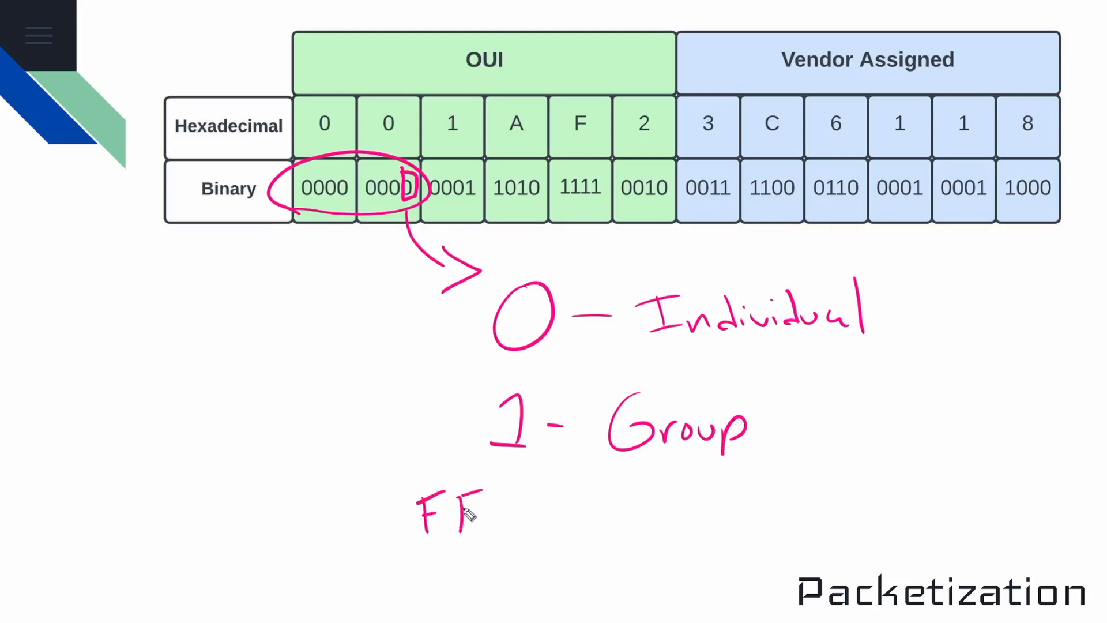
# - Write FF:FF: below and link the marked bit with a second arrow to 1 – Group
pyautogui.write(':FF:')
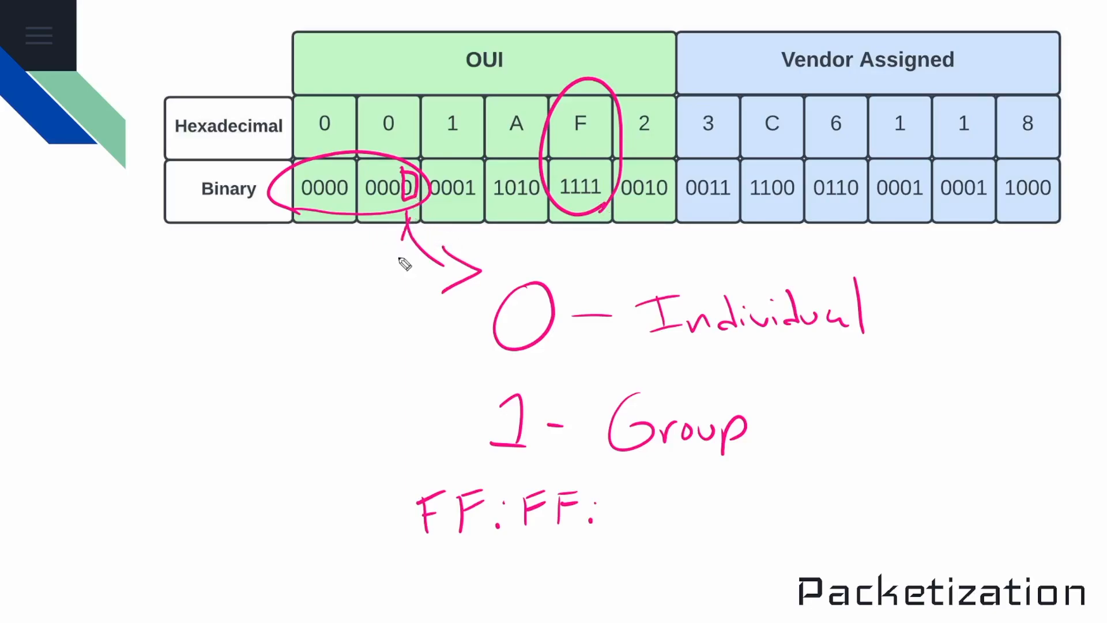
pyautogui.moveTo(406, 226); pyautogui.dragTo(462, 409)
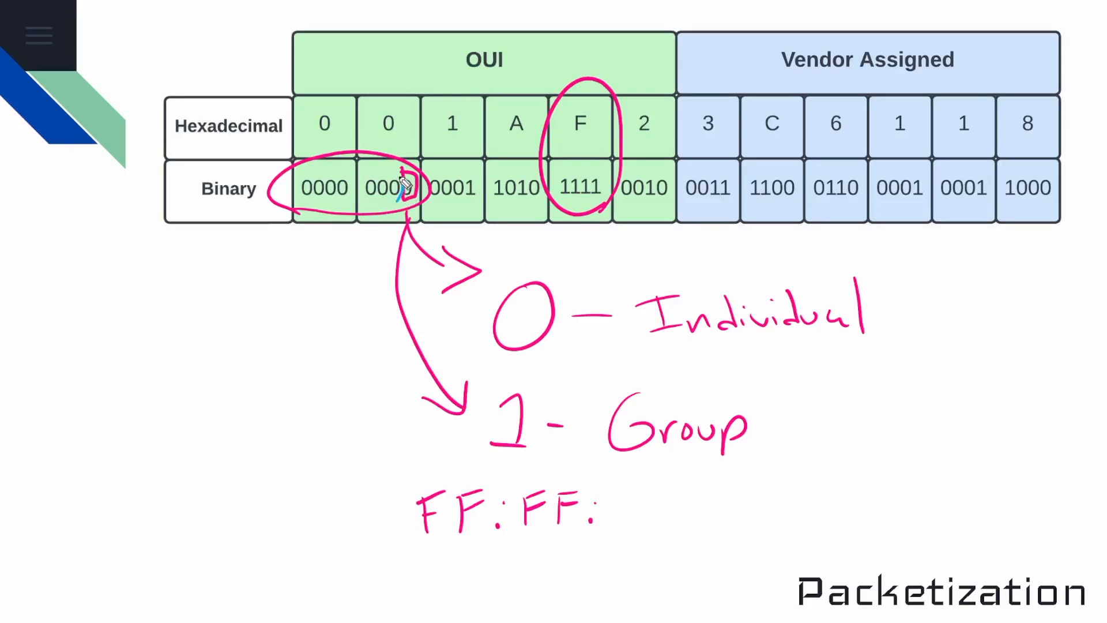
# - Mark the neighbouring bit in blue with an arrow to 0 – Unique and begin the 1 – line
pyautogui.moveTo(396, 190); pyautogui.dragTo(332, 283)
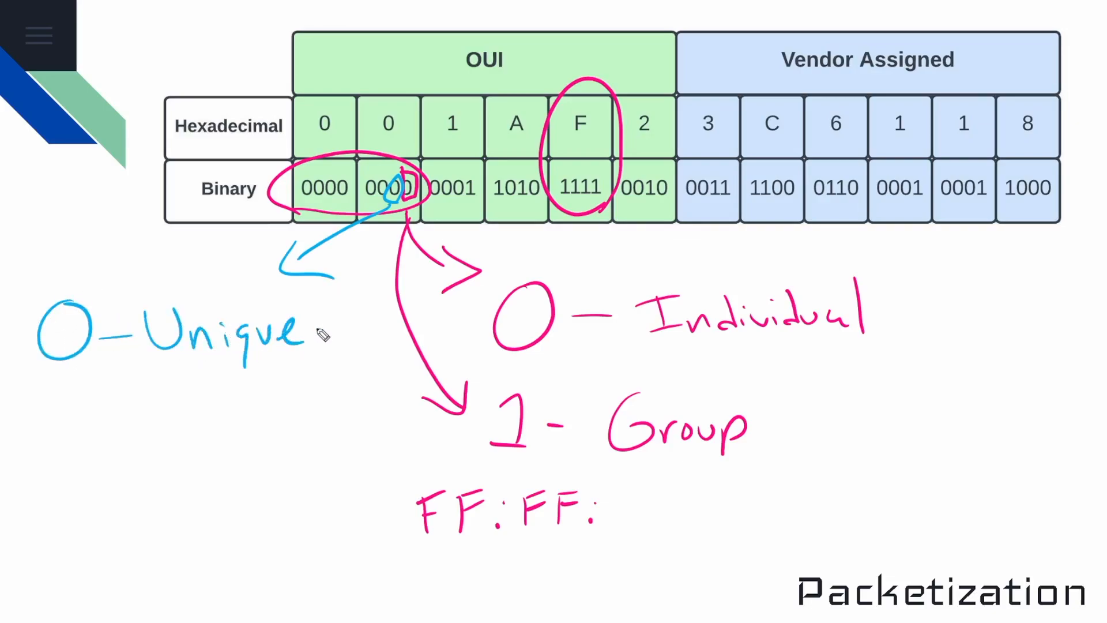
pyautogui.moveTo(57, 396); pyautogui.dragTo(84, 452)
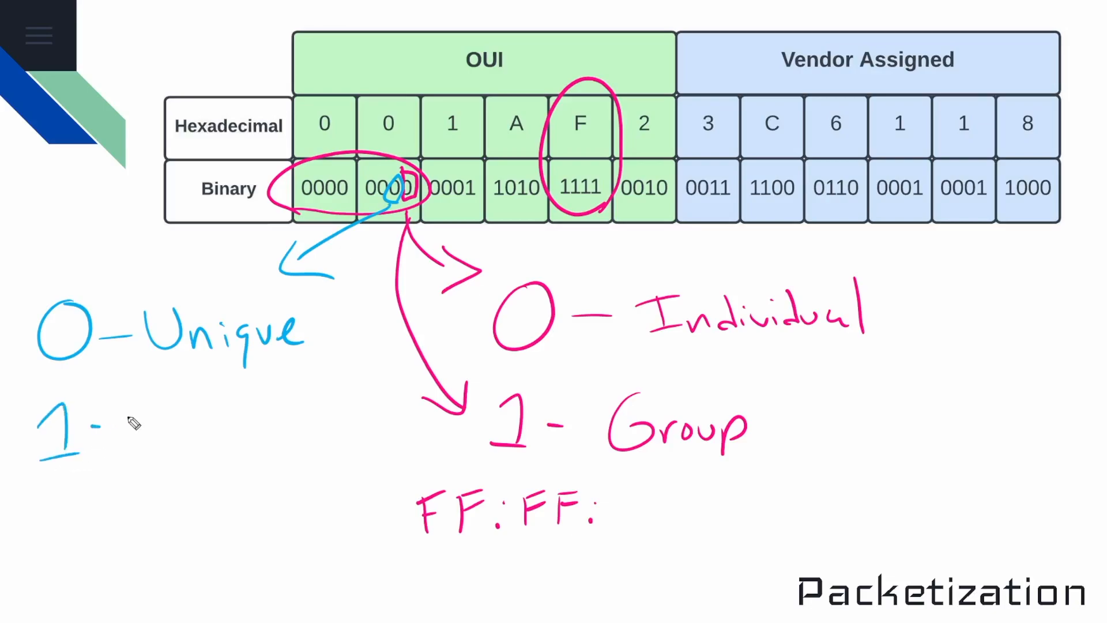